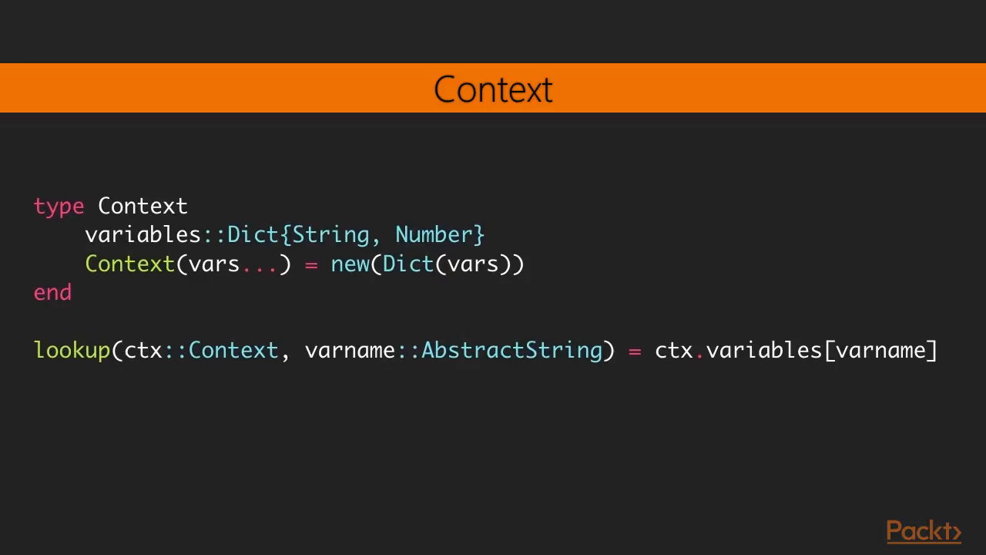
pyautogui.press('Right')
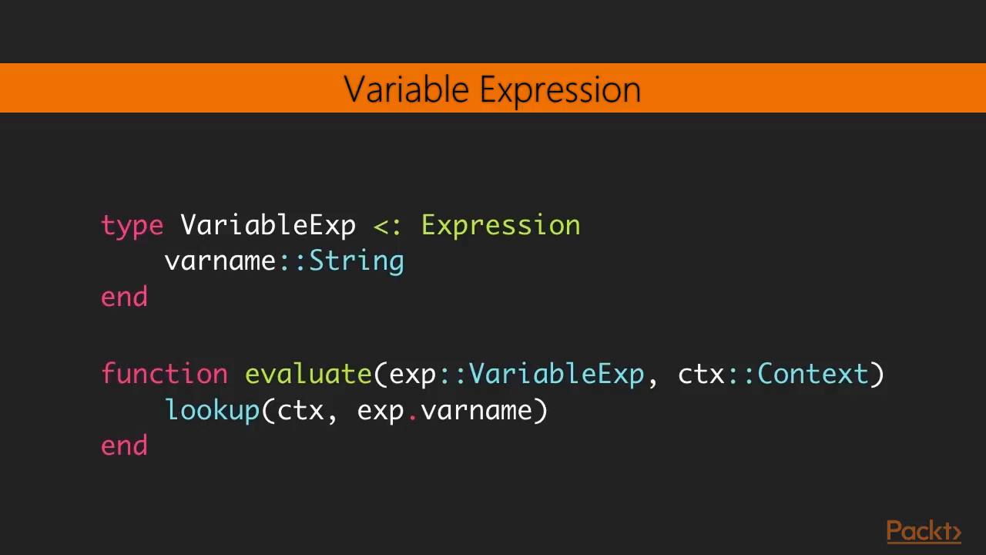